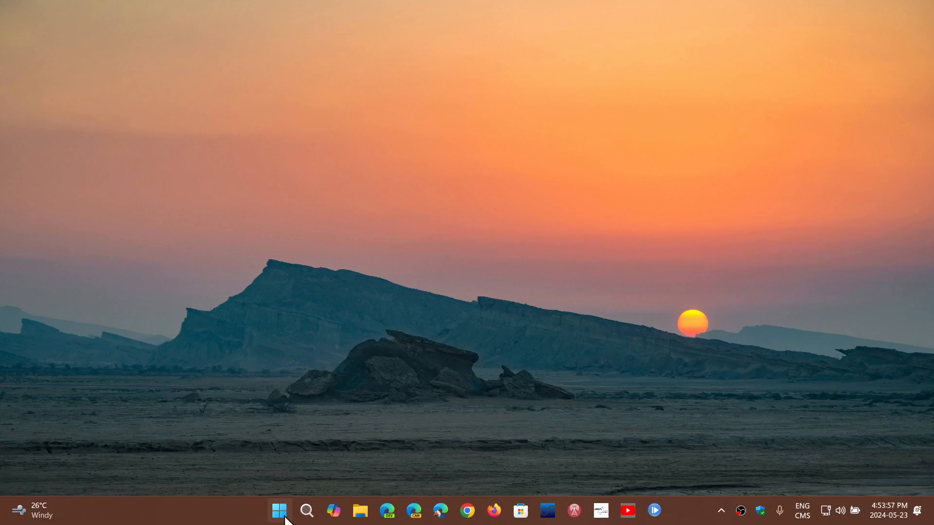
- Launch the Settings app from the Start menu's pinned apps to reach its Home page
{"action": "left_click", "coordinate": [279, 511]}
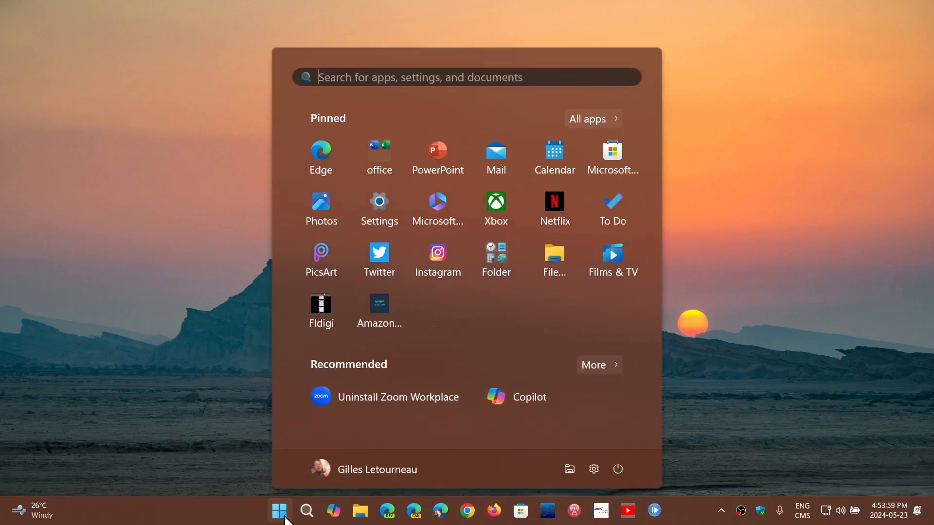
{"action": "mouse_move", "coordinate": [382, 208]}
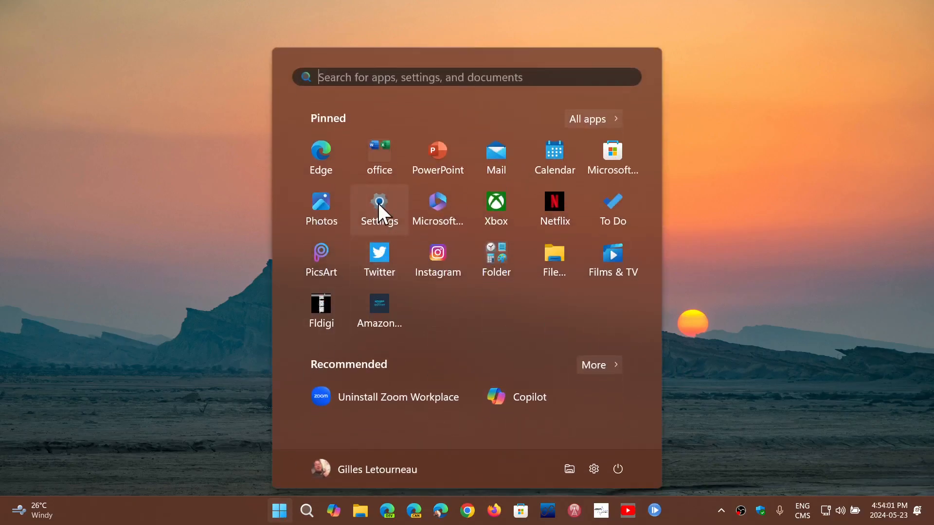
{"action": "left_click", "coordinate": [378, 205]}
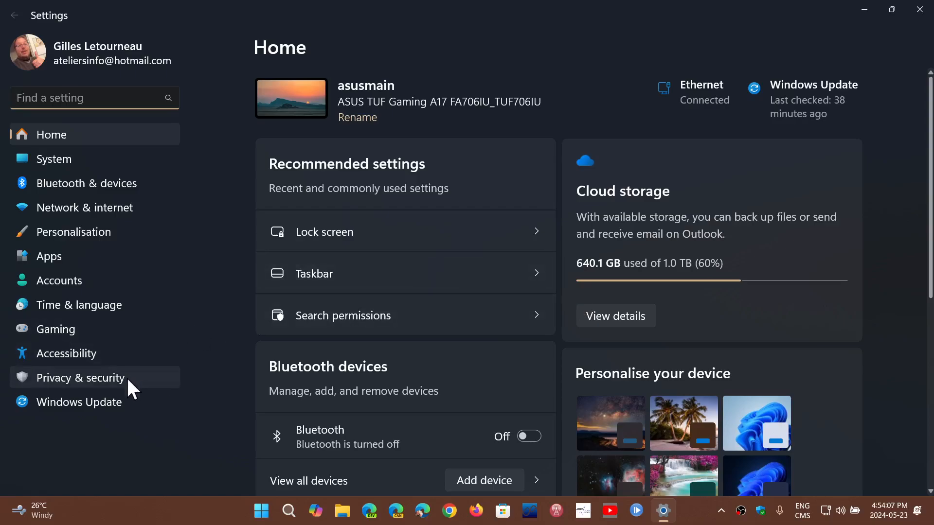
- Go to Privacy & security and view the Diagnostics & feedback options
{"action": "left_click", "coordinate": [80, 378]}
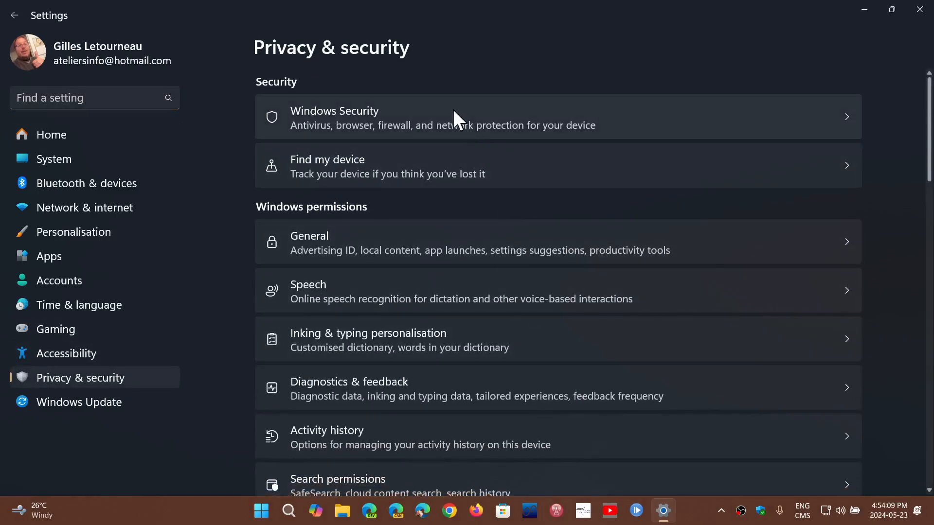
{"action": "mouse_move", "coordinate": [488, 385]}
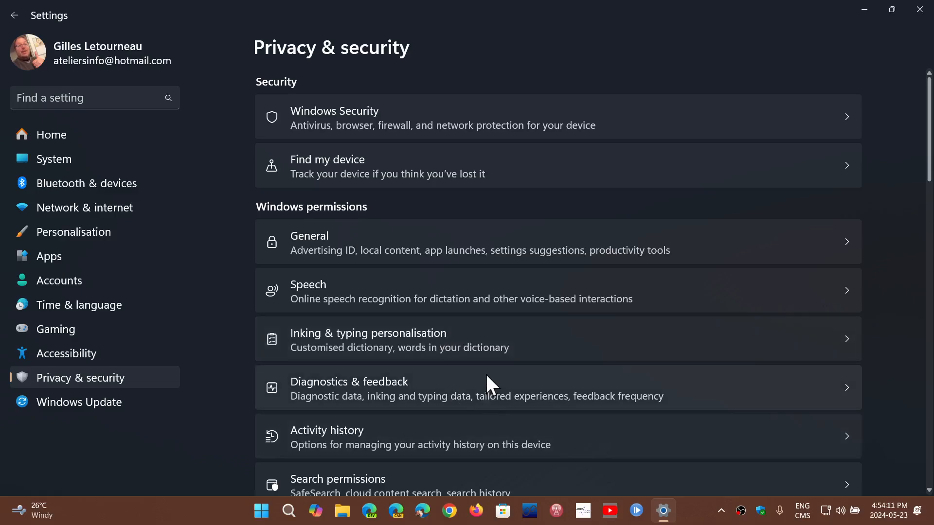
{"action": "left_click", "coordinate": [477, 388]}
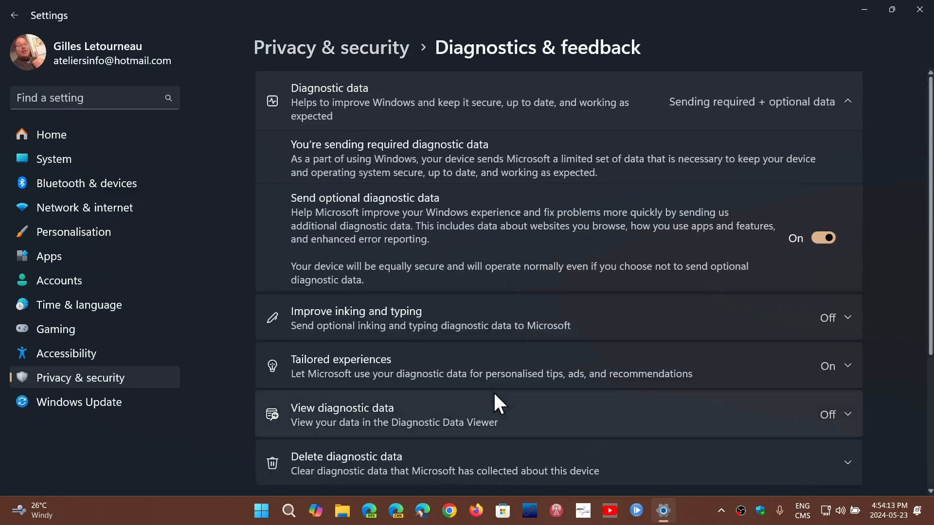
{"action": "mouse_move", "coordinate": [471, 200]}
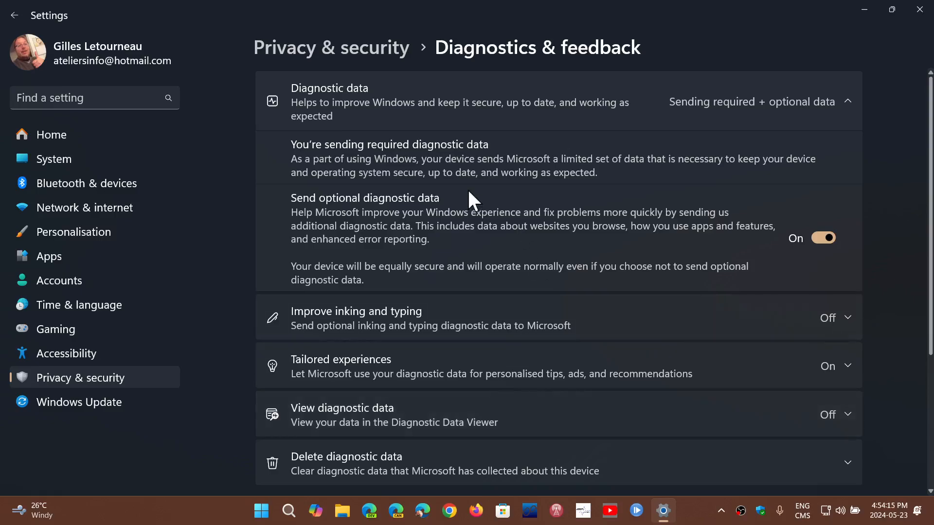
{"action": "mouse_move", "coordinate": [373, 57]}
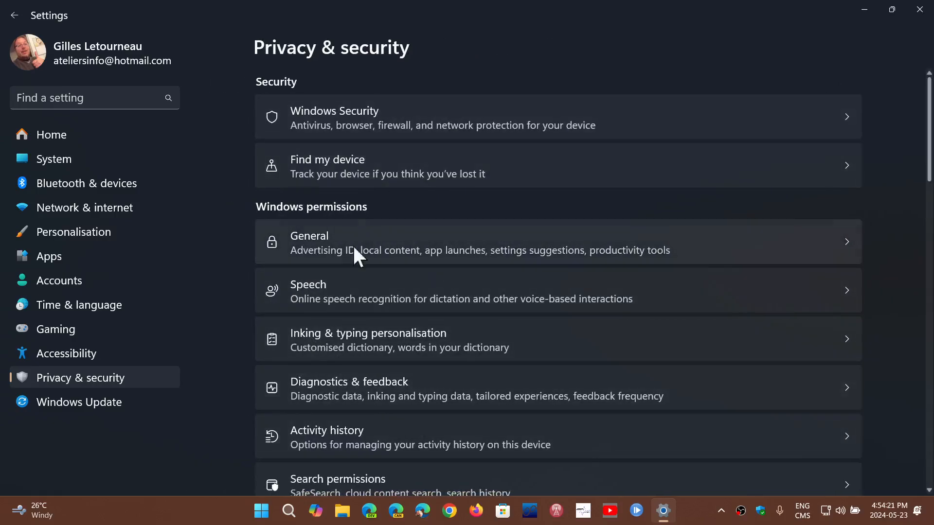
{"action": "mouse_move", "coordinate": [604, 399]}
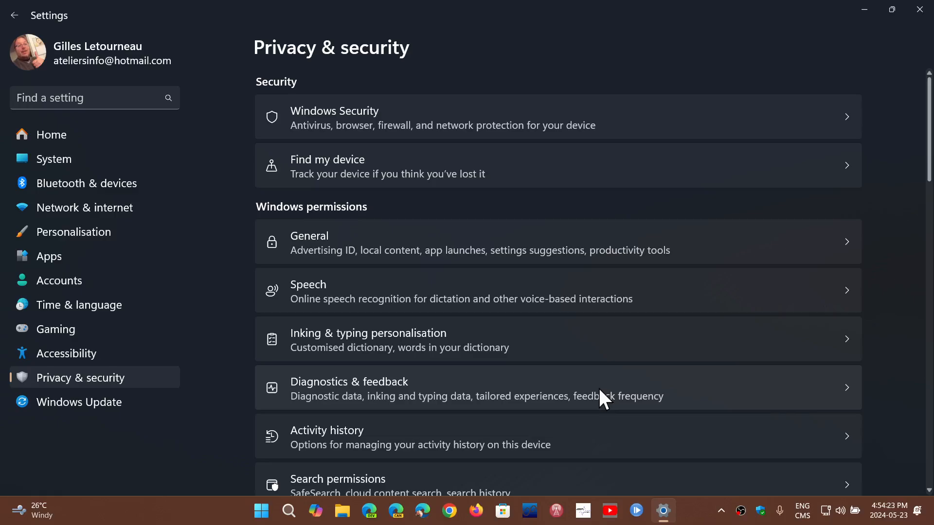
{"action": "mouse_move", "coordinate": [484, 241]}
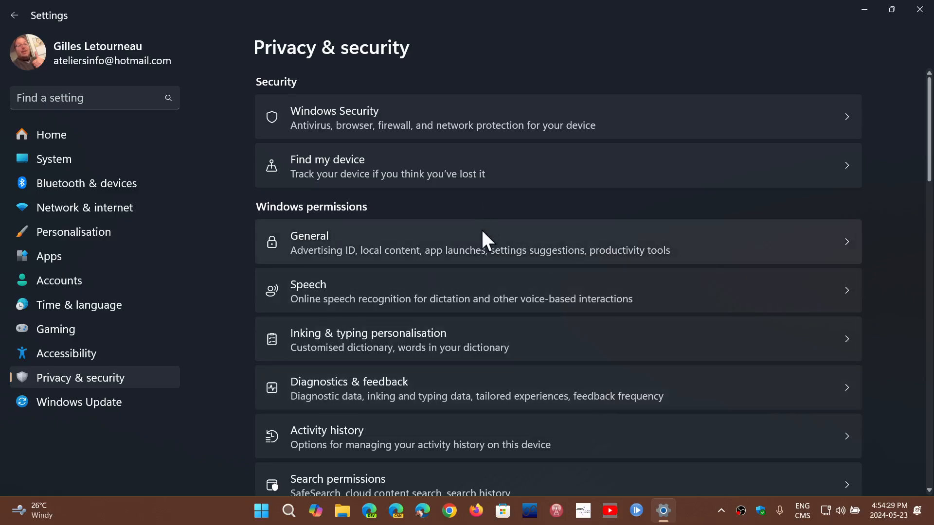
- Review the General privacy options under Windows permissions, then close Settings
{"action": "left_click", "coordinate": [480, 242]}
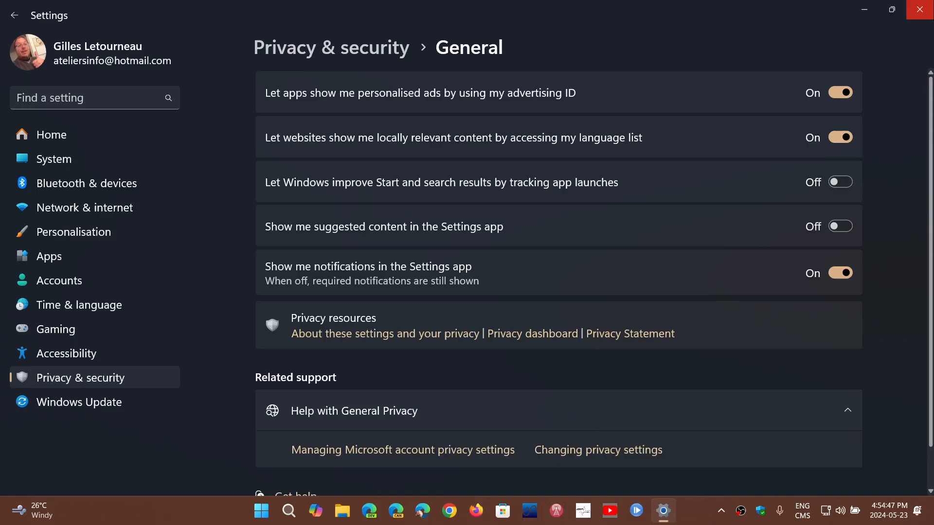
{"action": "left_click", "coordinate": [919, 10]}
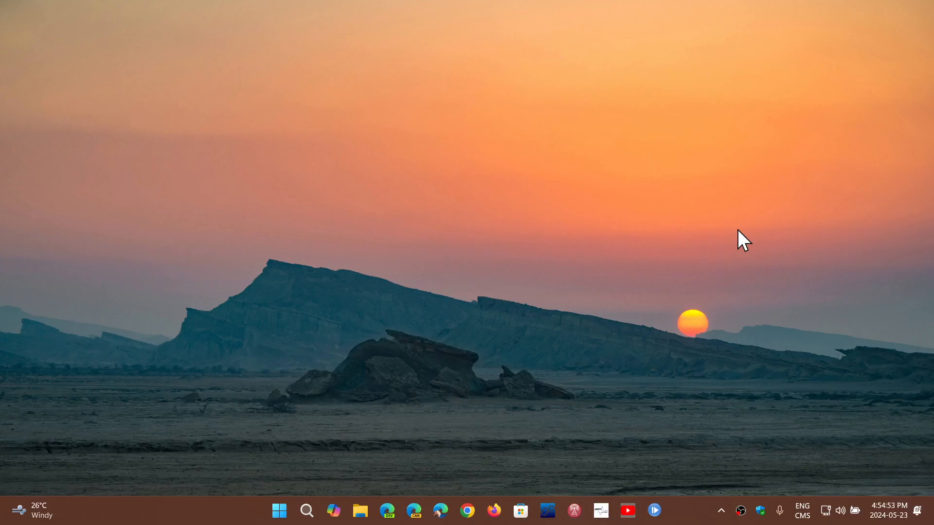
{"action": "mouse_move", "coordinate": [687, 514]}
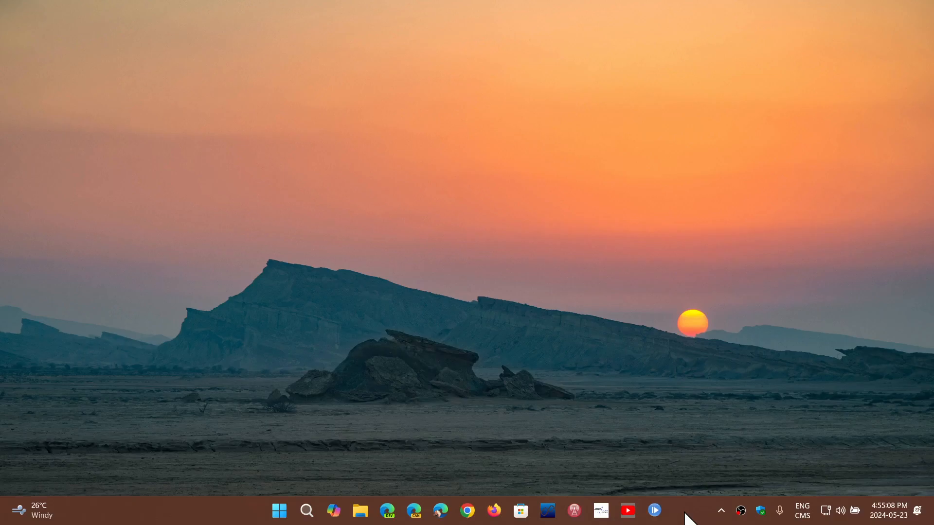